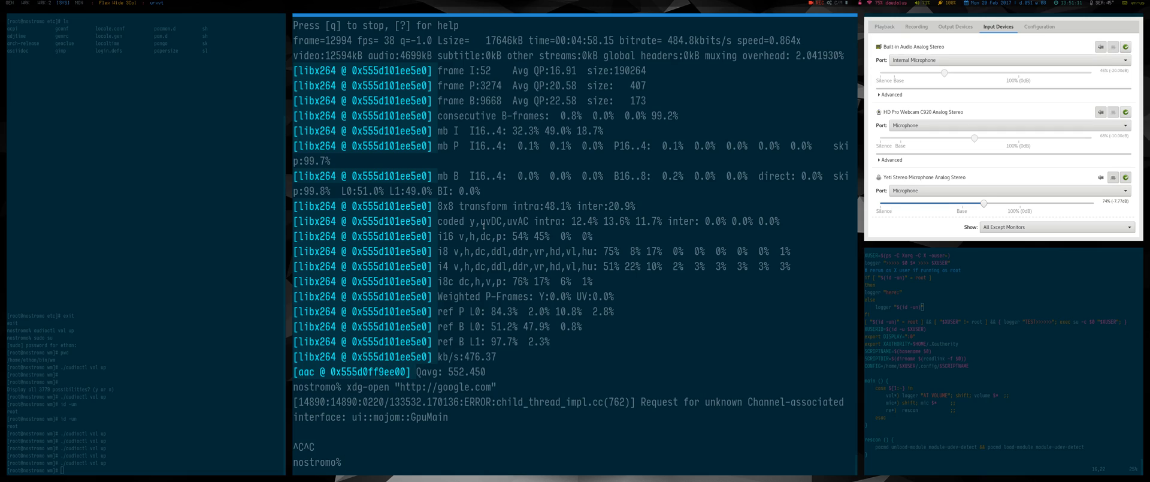
Open bin/wm/displayctl in Vim from the home directory
text(cd)
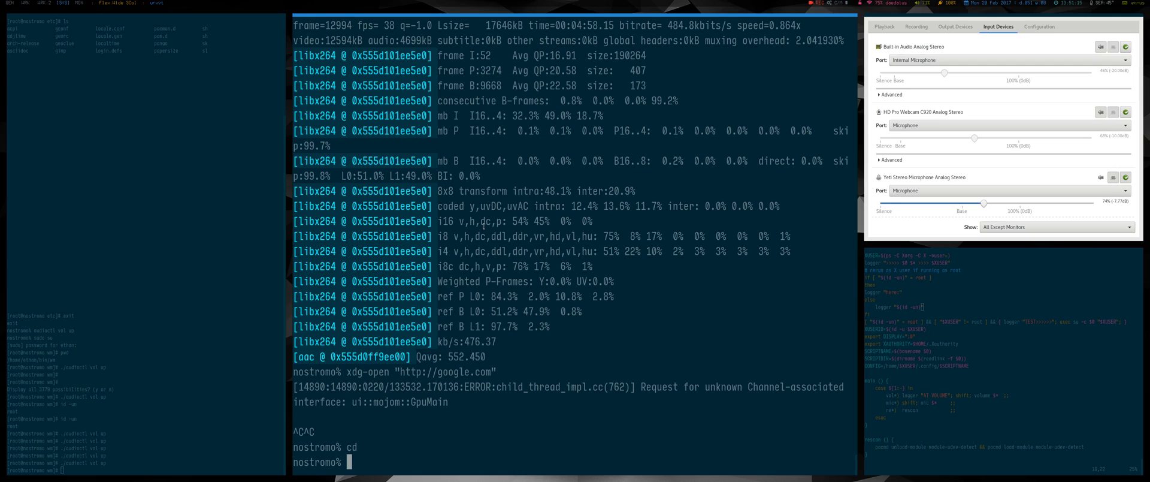
text(vim bin/wm/)
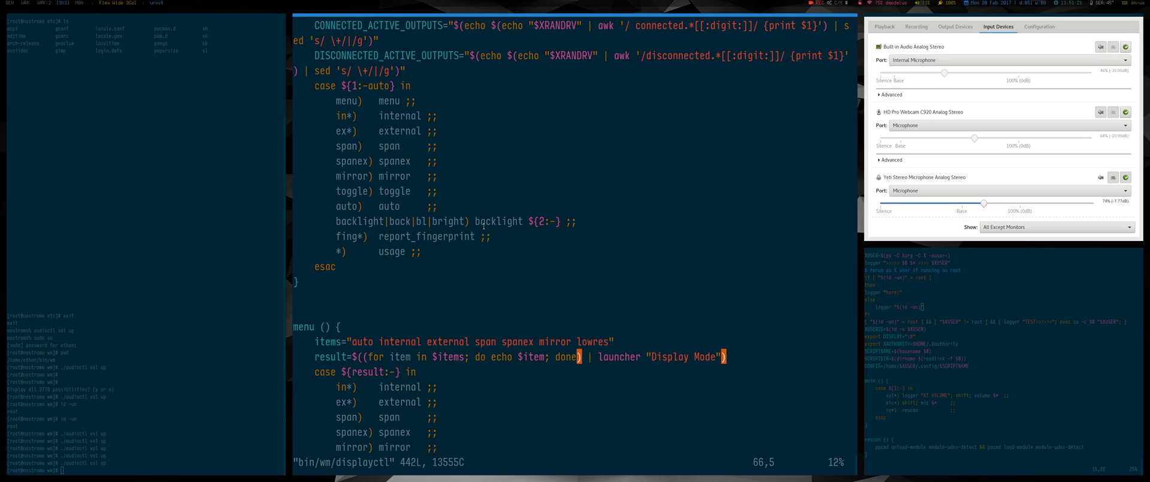
Jump to the top of displayctl to read its General and Lock header variables
key(gg)
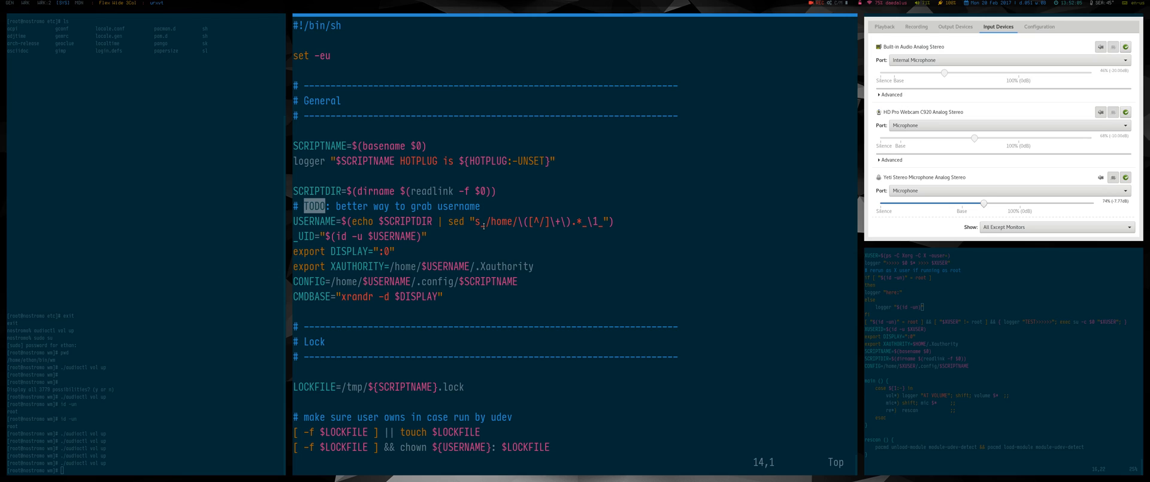
Move down to the main() function and bring up the Rofi Display Mode chooser
key(Down)
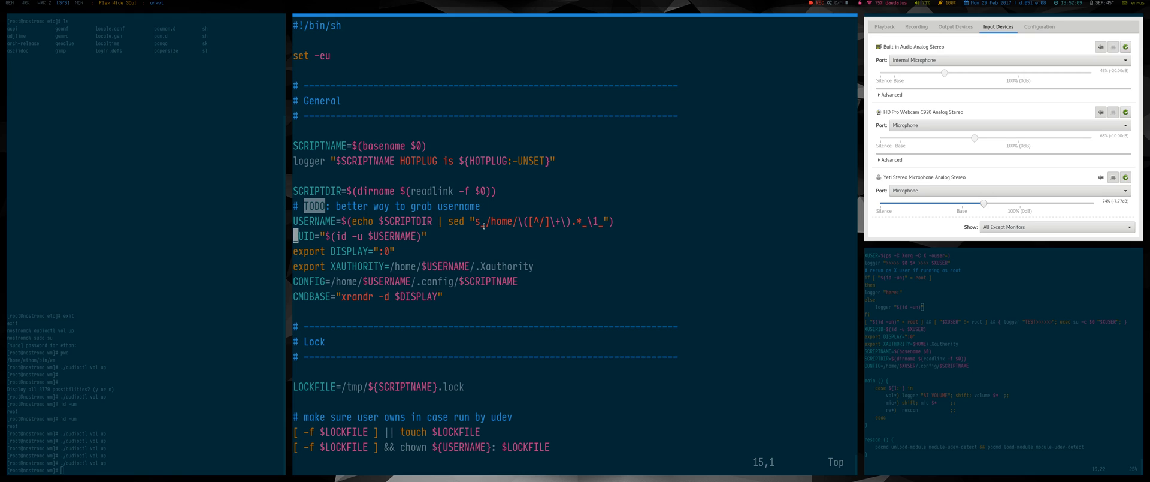
scroll(down, 3)
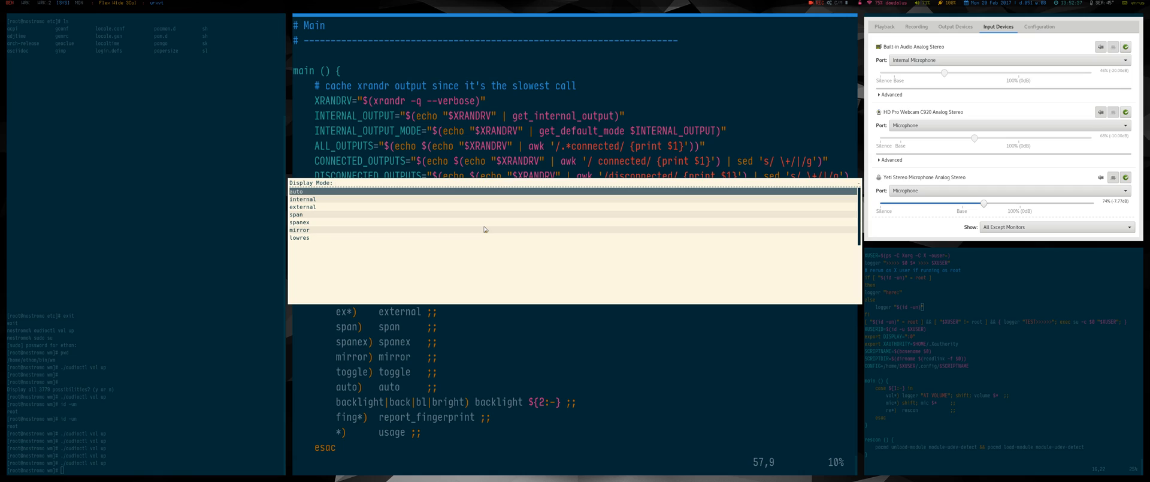
Browse the Display Mode entries down to span and lowres, then dismiss Rofi
key(Escape)
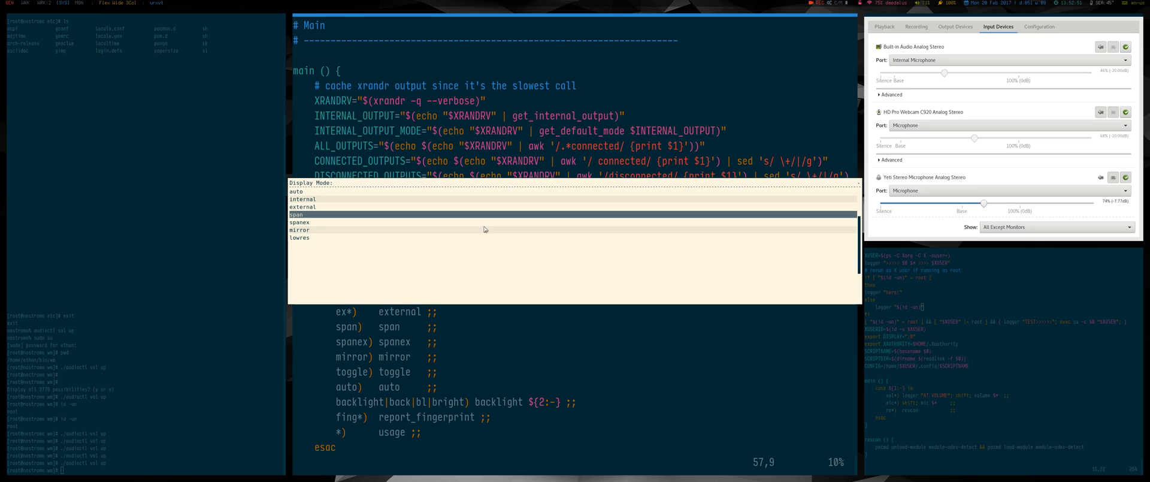
click(338, 182)
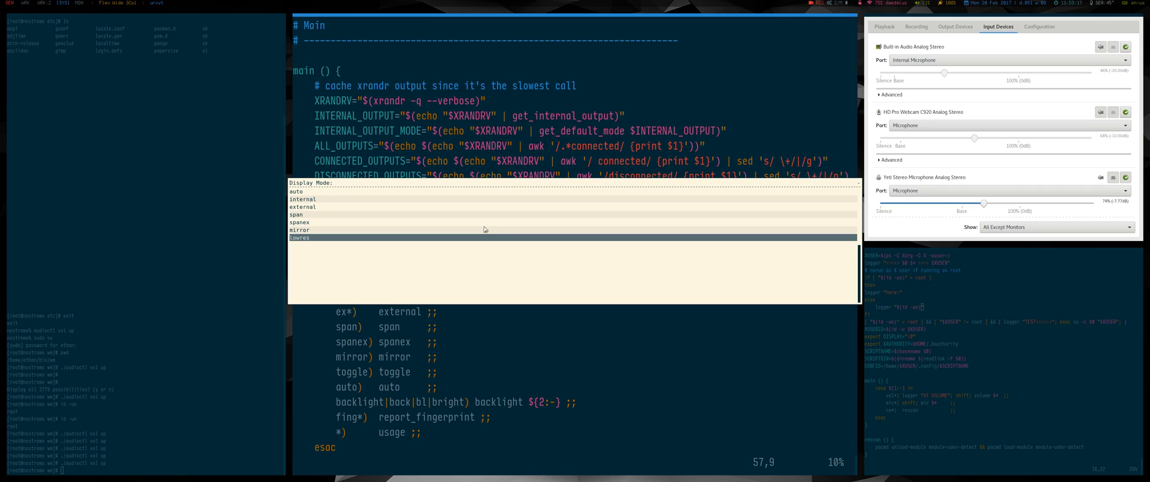
click(331, 182)
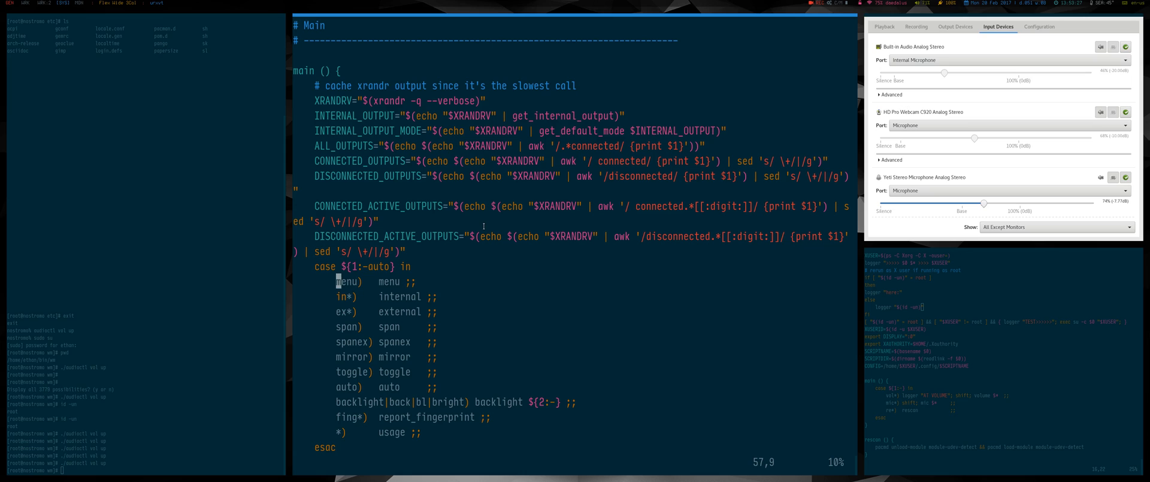
Read down through usage, notifications and execute, then return to the top of the script
scroll(down, 3)
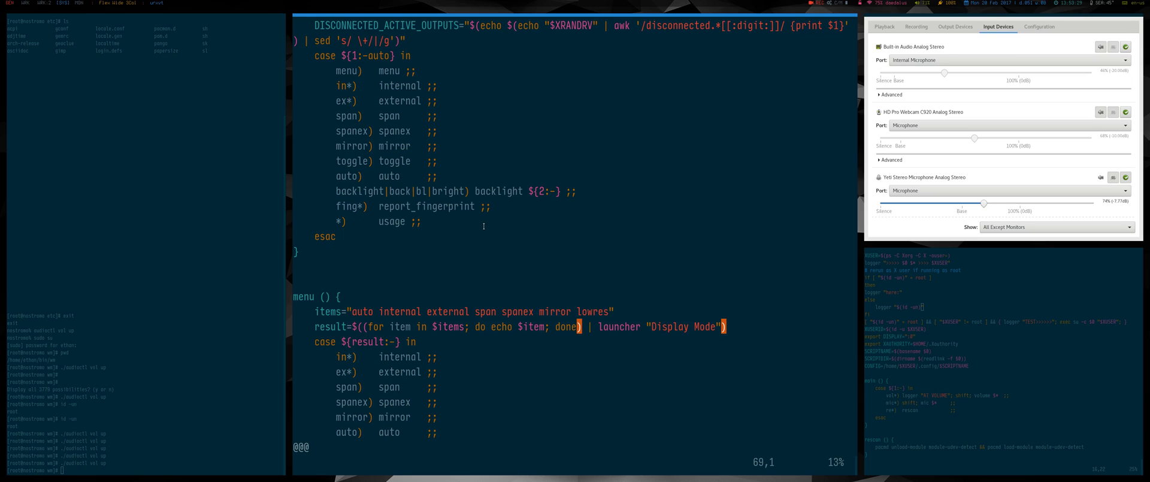
scroll(down, 3)
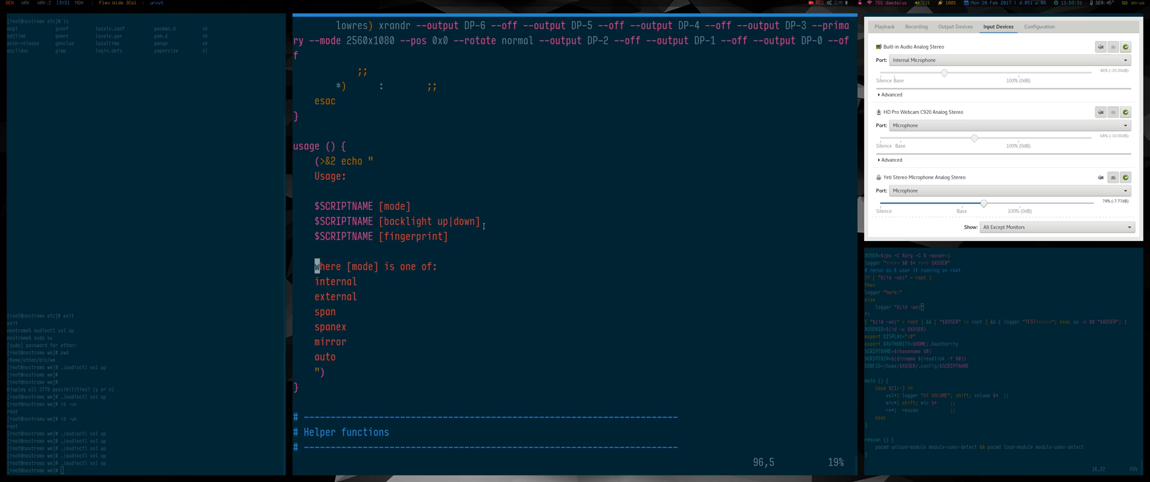
scroll(down, 3)
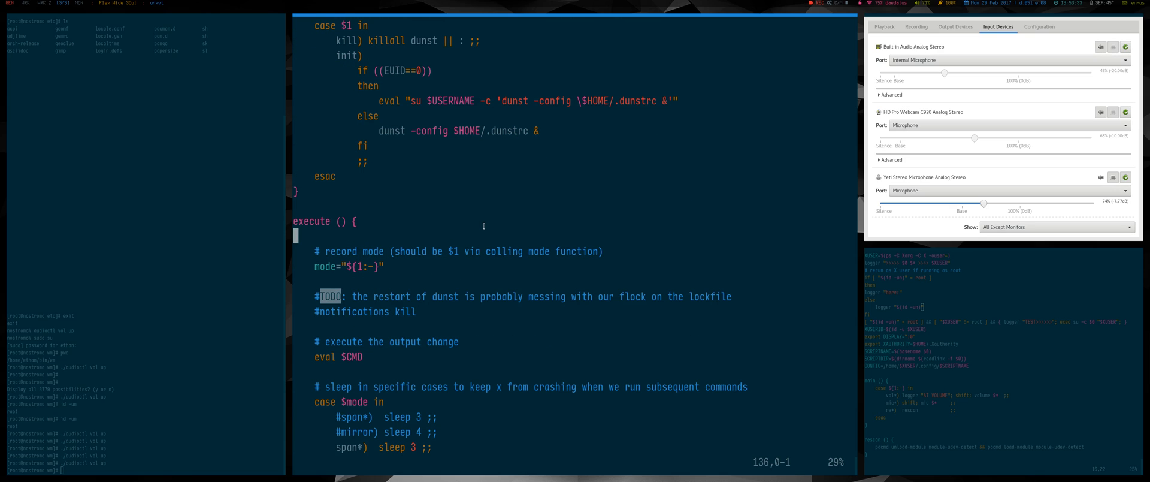
scroll(down, 3)
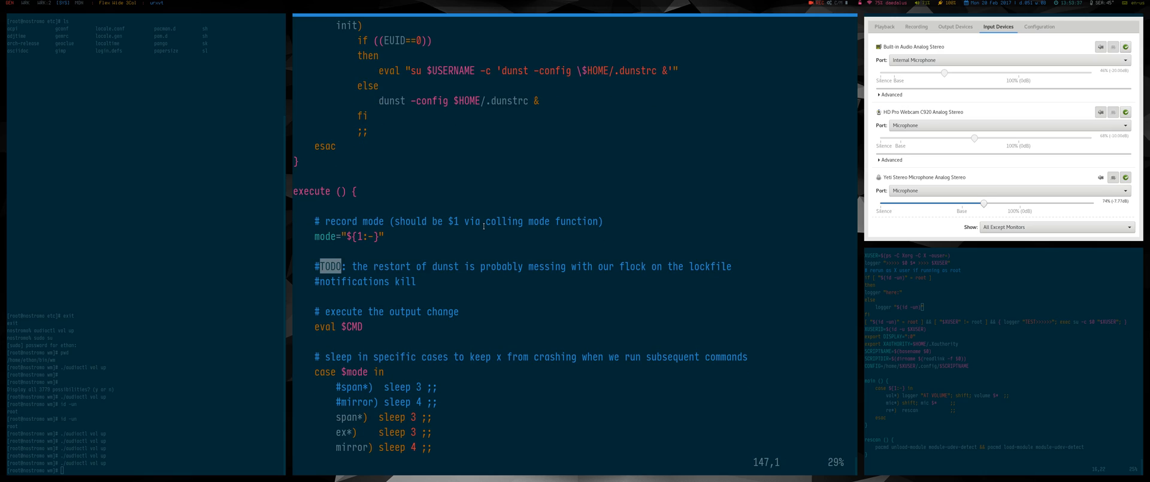
scroll(up, 3)
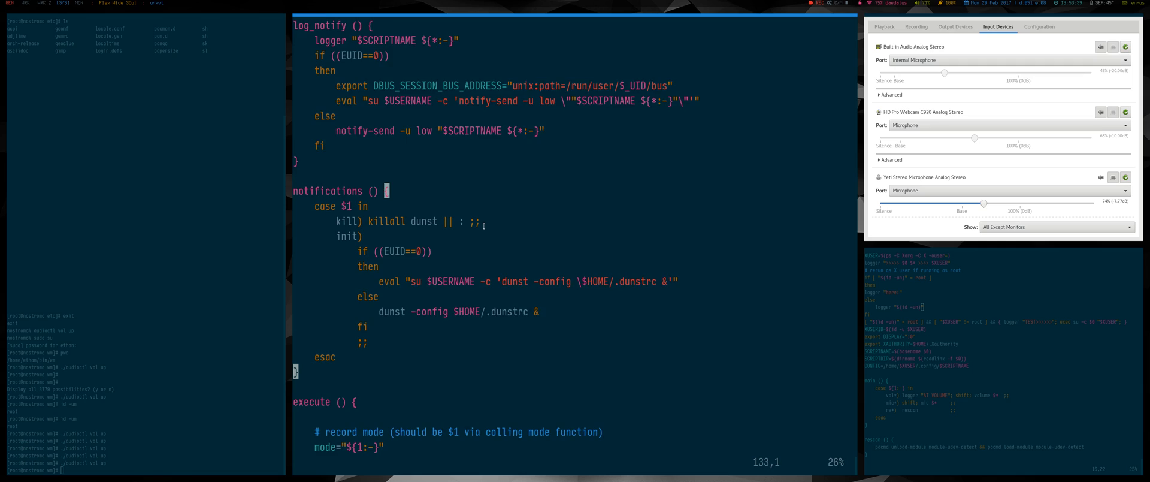
scroll(up, 3)
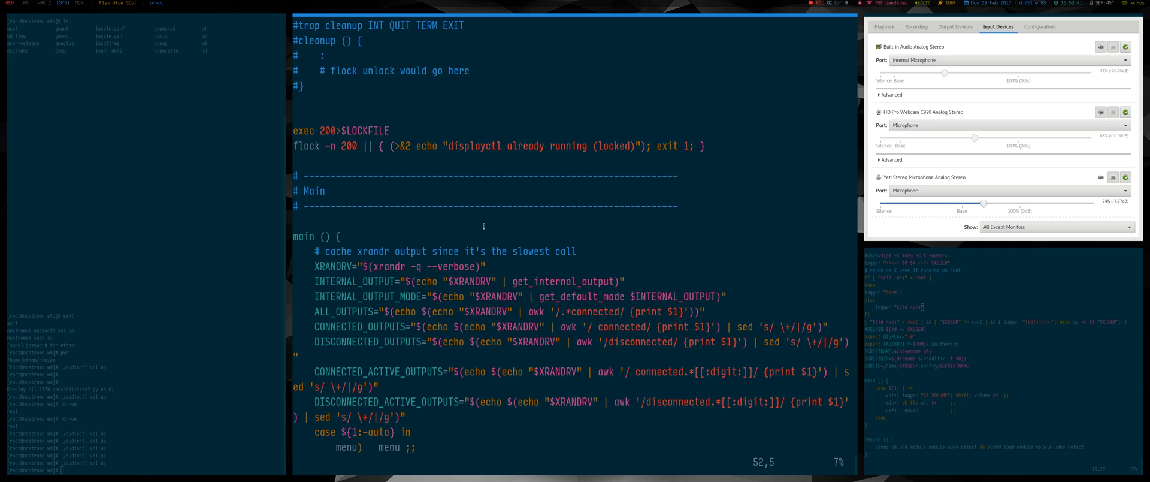
key(gg)
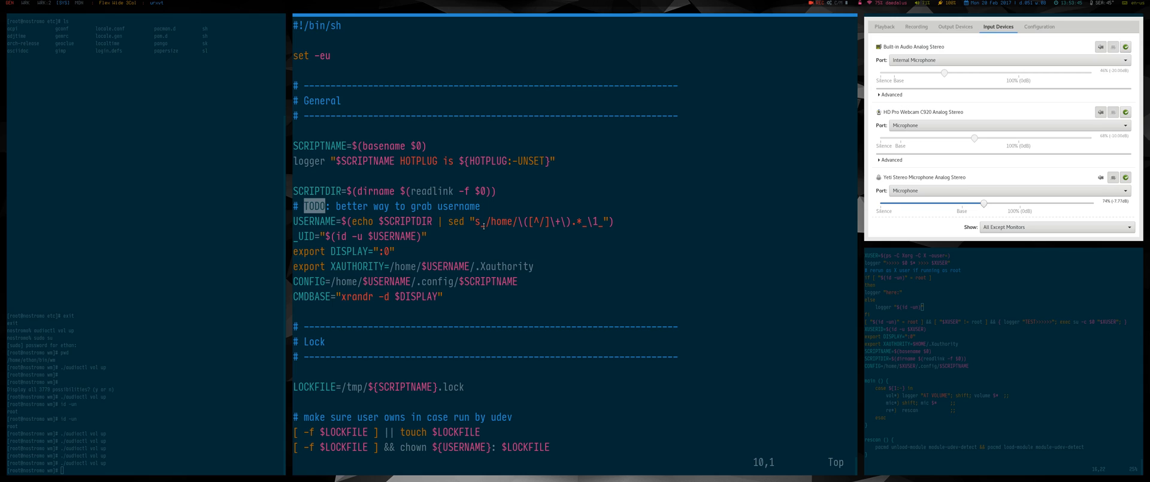
Scroll through displayctl again to the execute function and quit Vim to the shell prompt
scroll(down, 3)
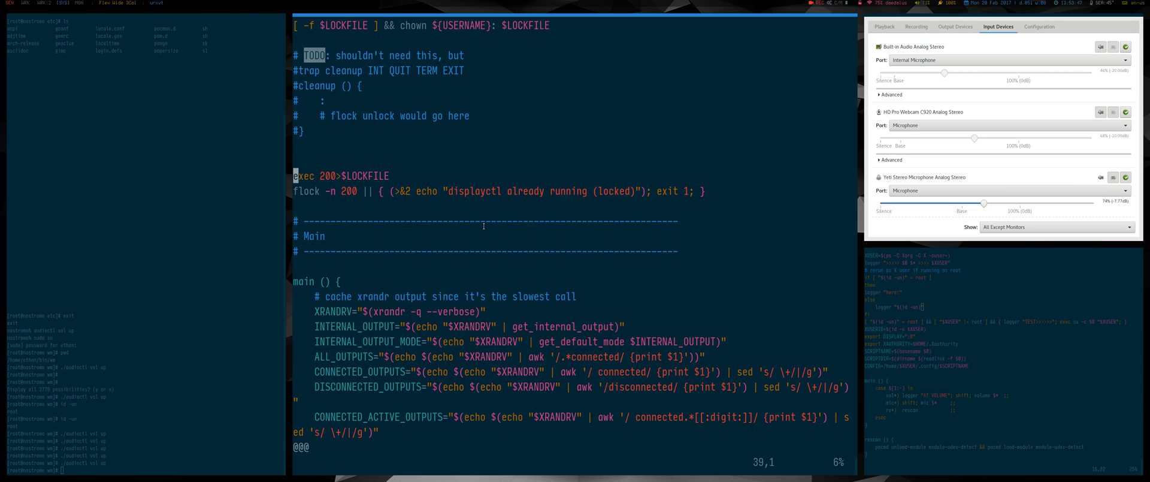
key(Down)
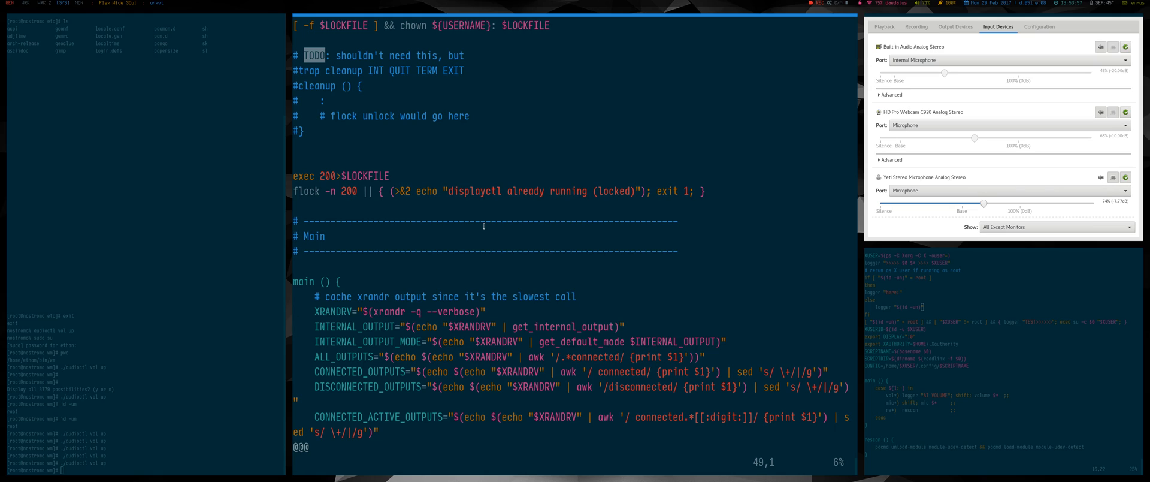
scroll(down, 3)
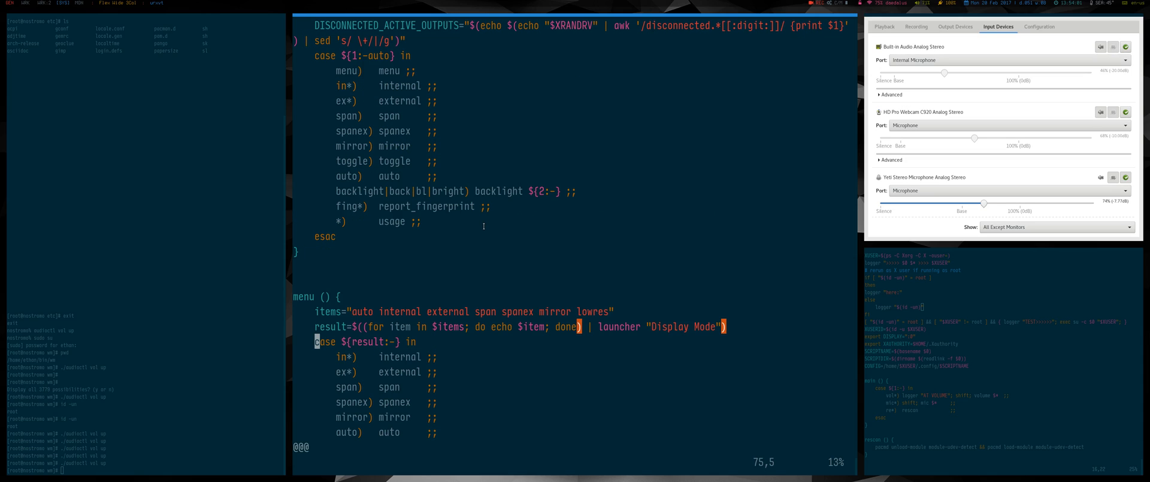
scroll(down, 3)
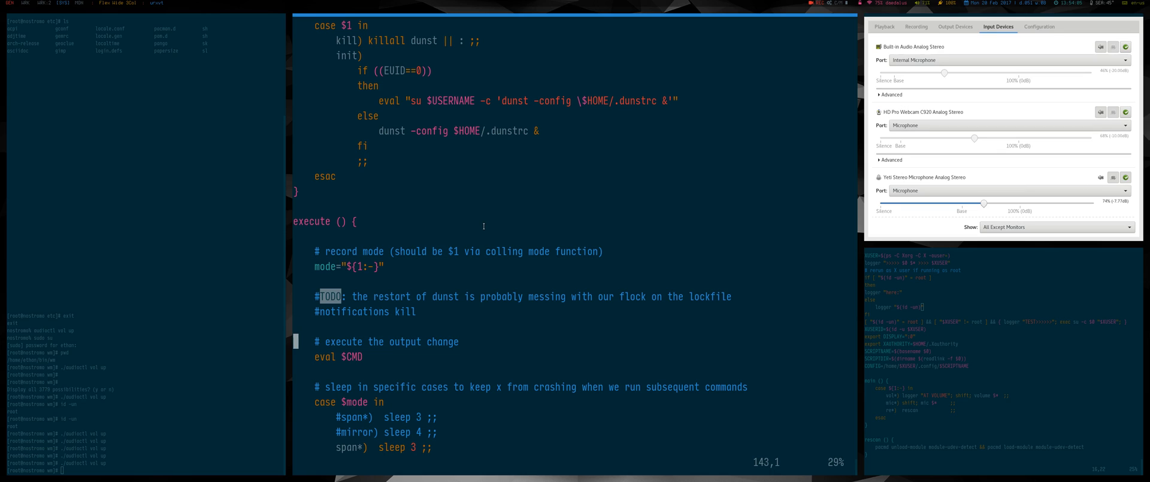
scroll(down, 3)
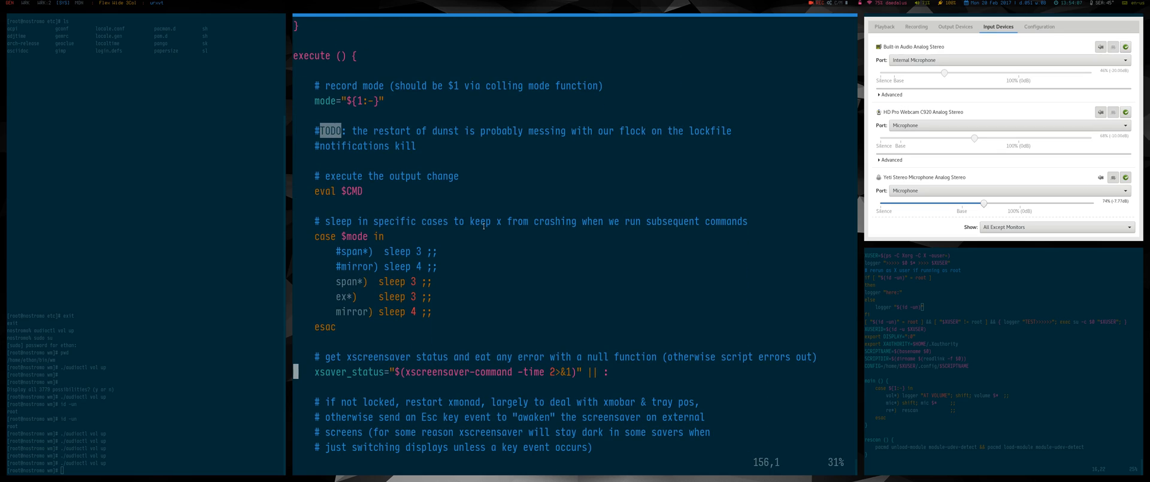
scroll(up, 3)
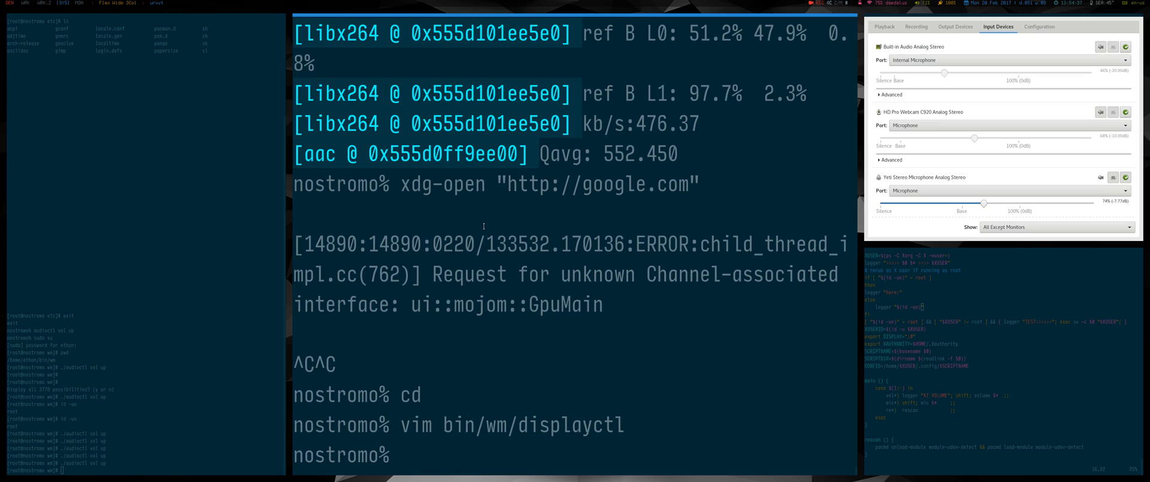
Run watch -n1 cat ~/.config/displayctl to refresh the fingerprint-to-mode config every second
text(w)
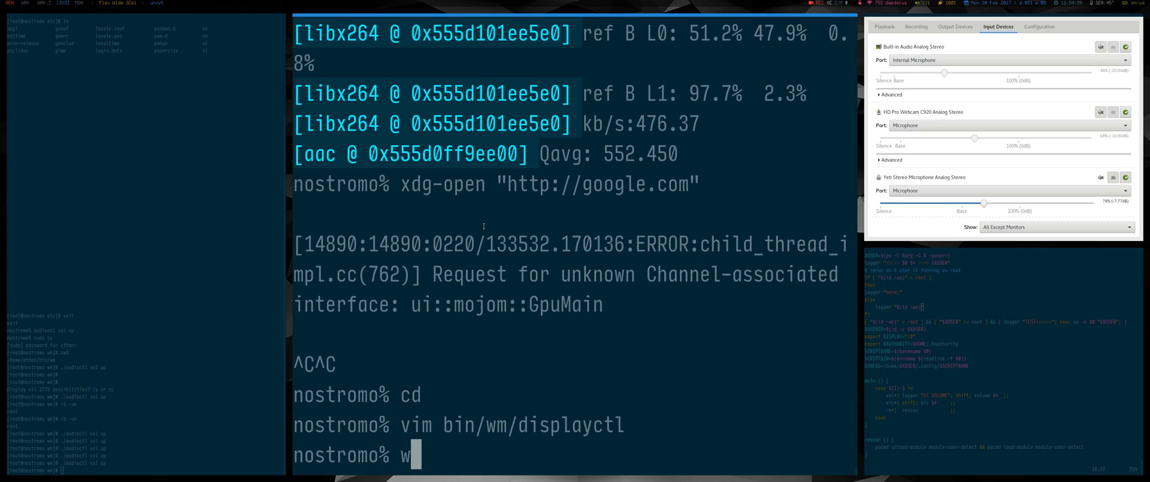
text(atch -n)
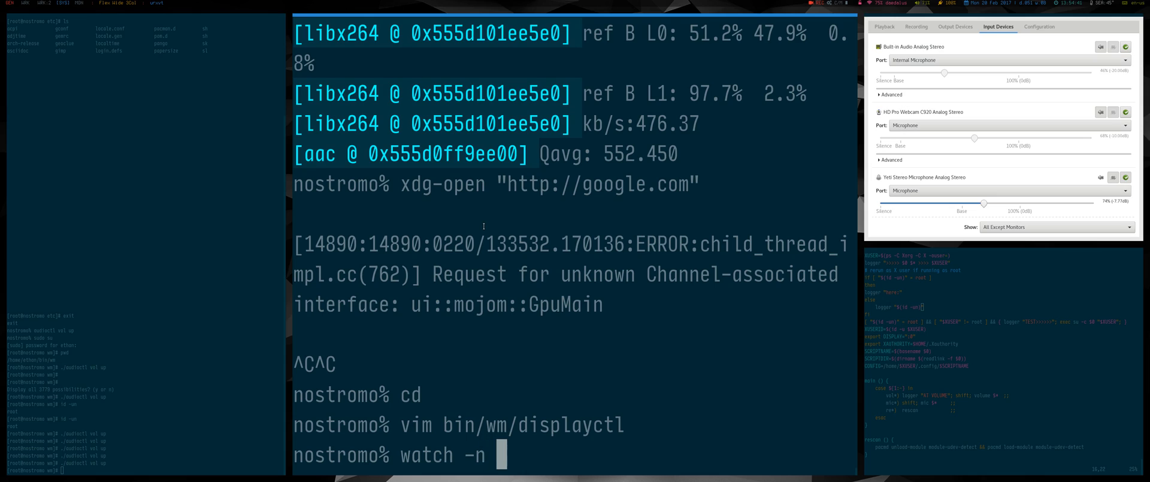
text(1 cat)
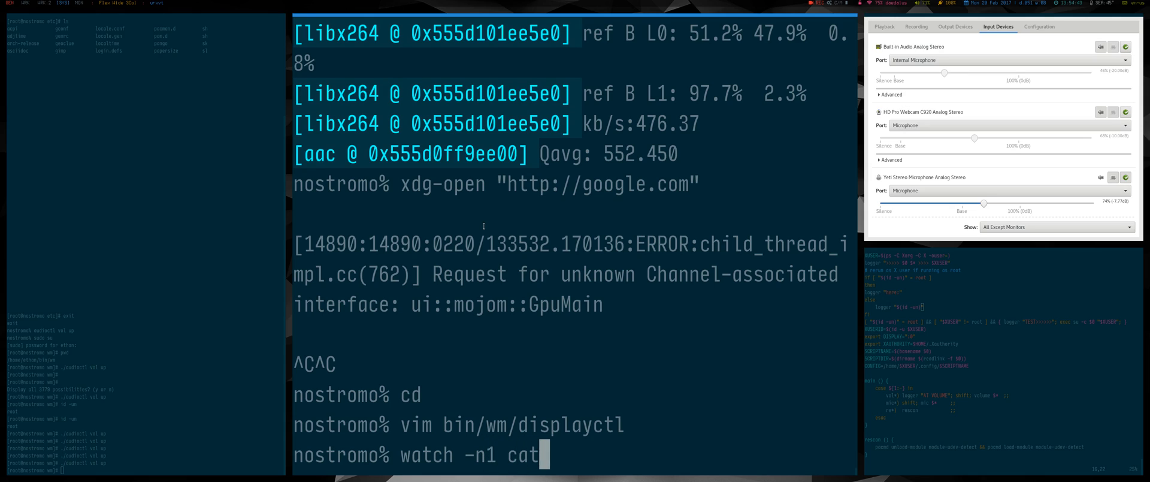
text(~/.config/)
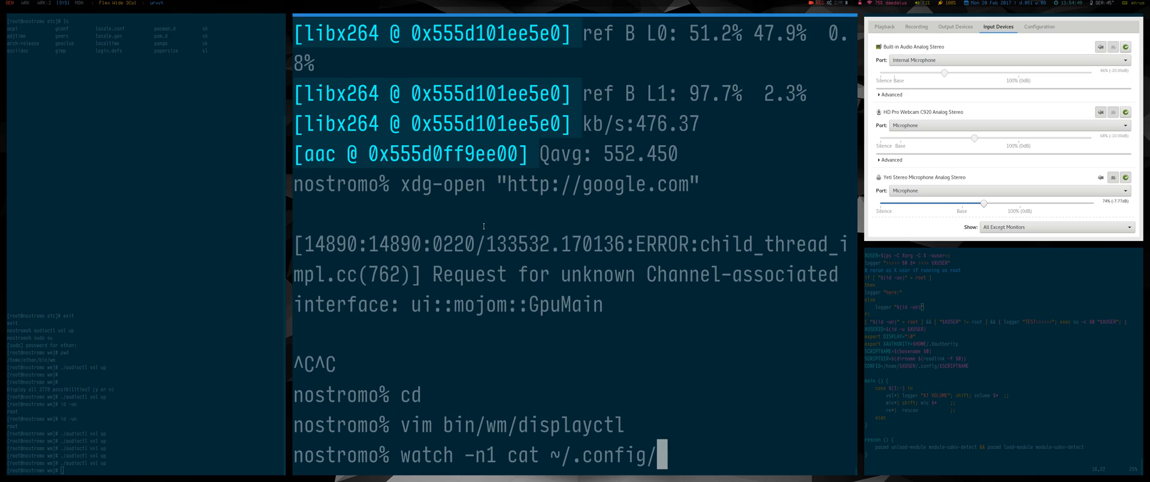
text(displayct)
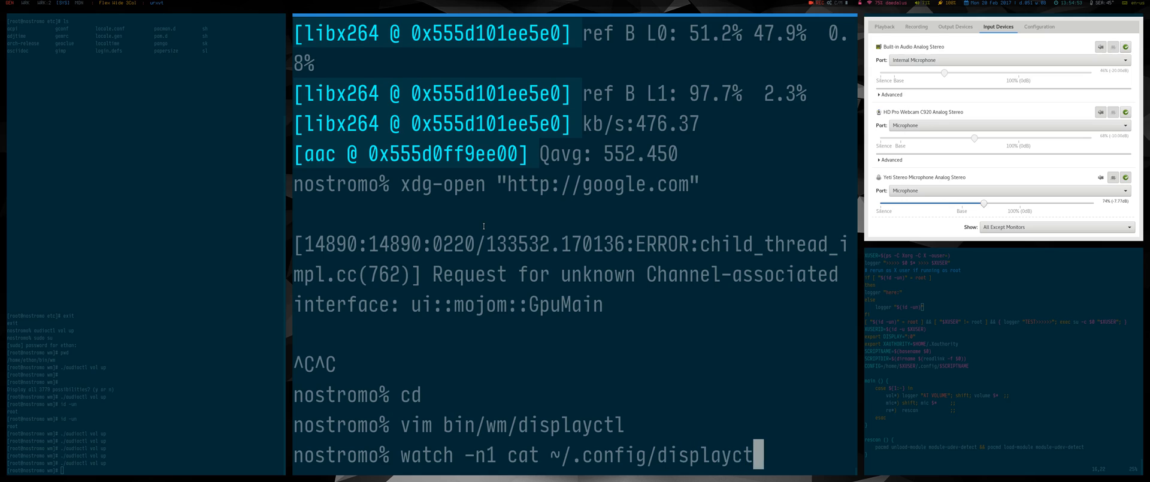
key(Return)
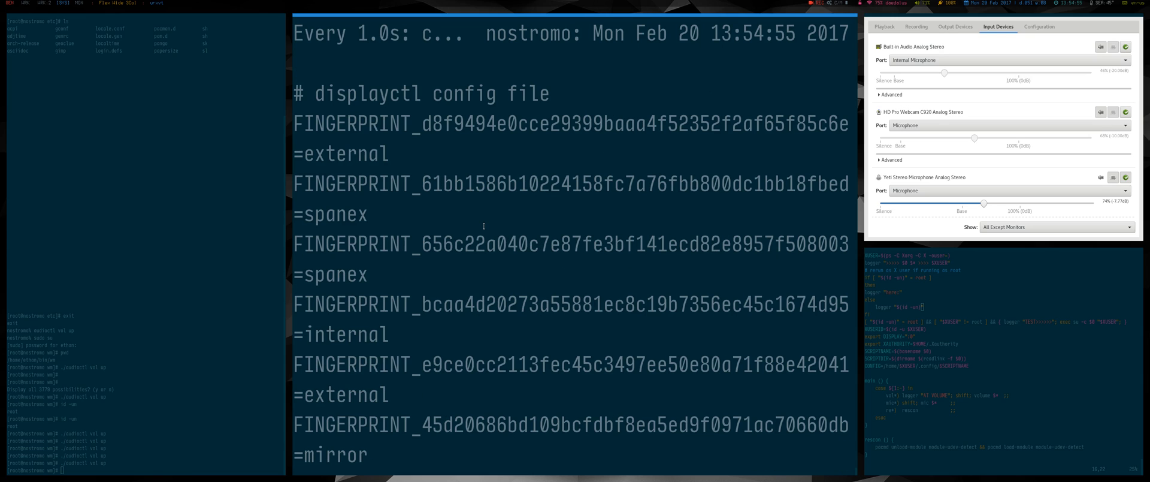